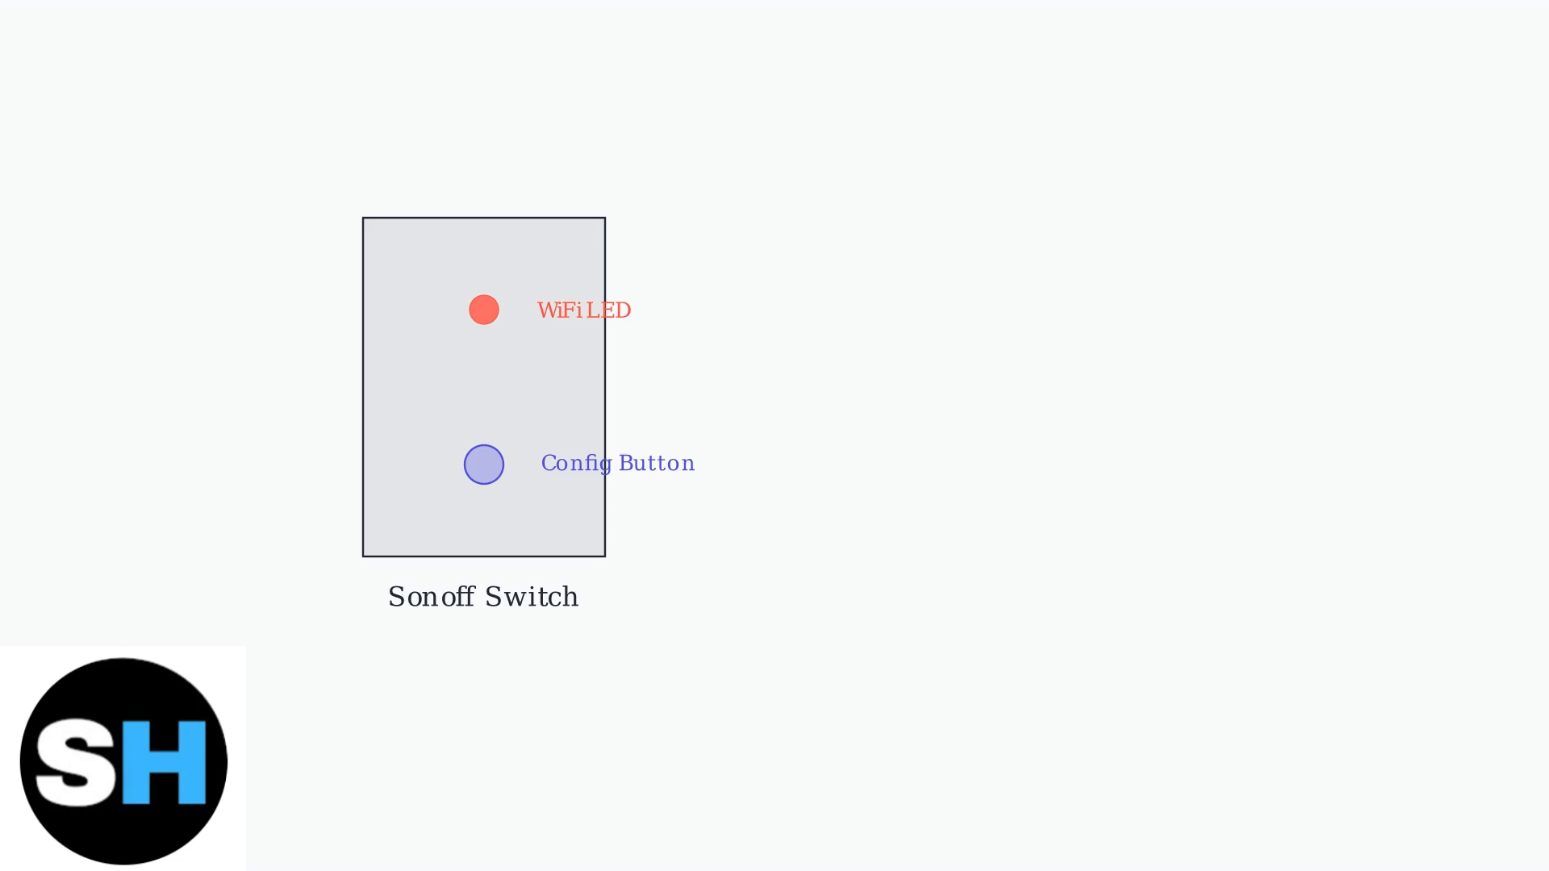
Step: Advance the diagram to highlight the config button yellow and show step 2, hold 5 seconds
left_click(484, 465)
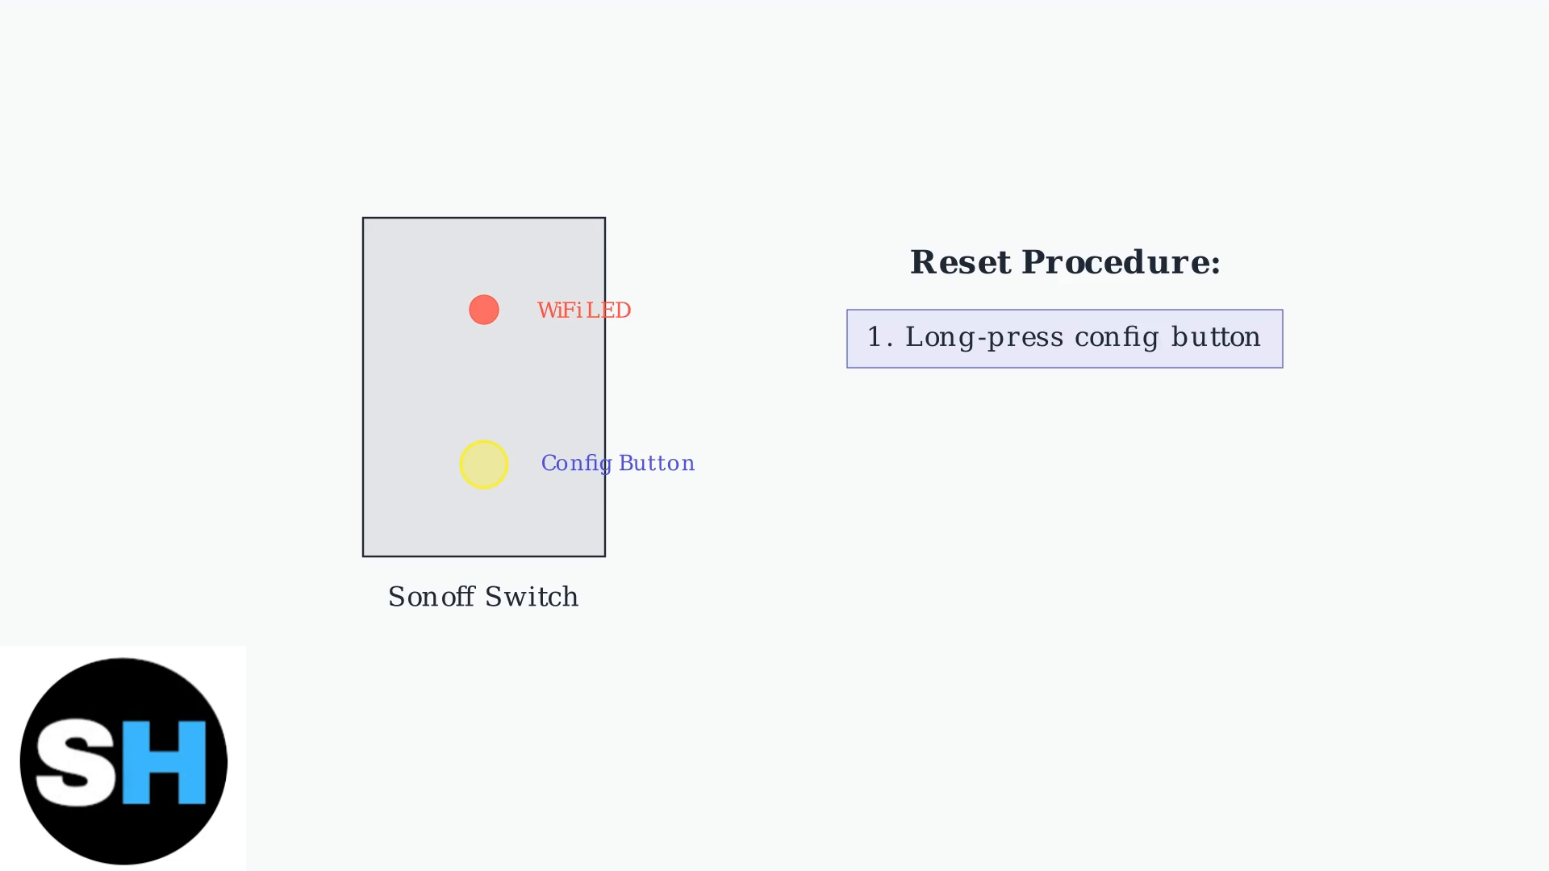
left_click(484, 465)
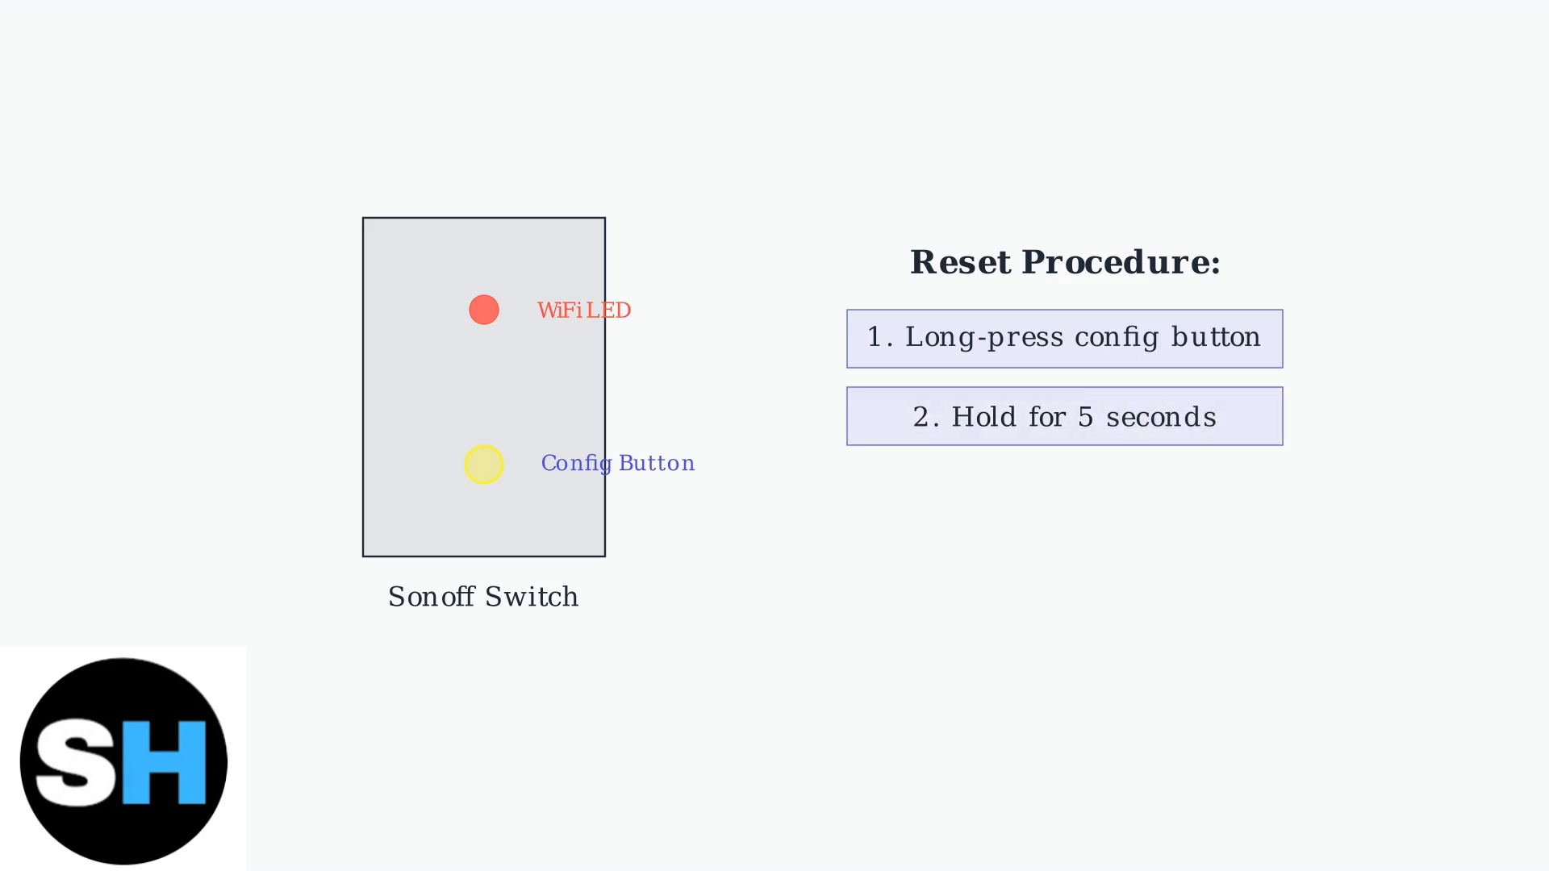